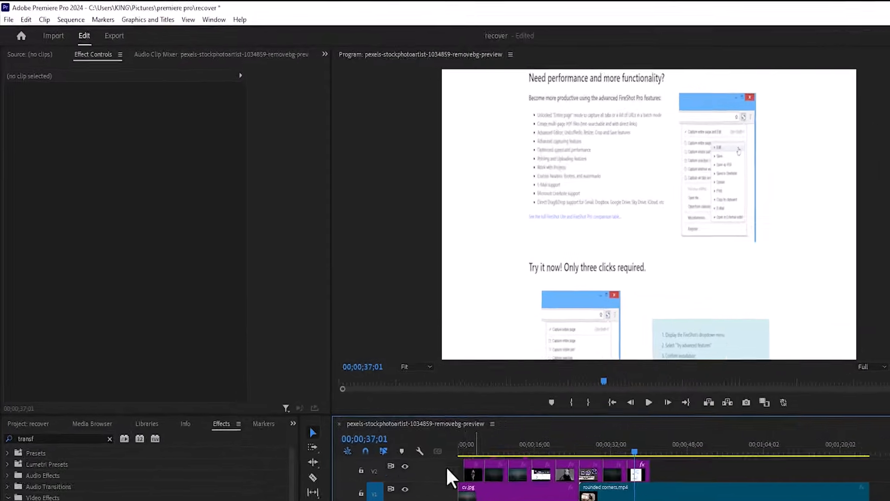
# - Reach the Scratch Disks entry under File > Project Settings
pyautogui.click(9, 20)
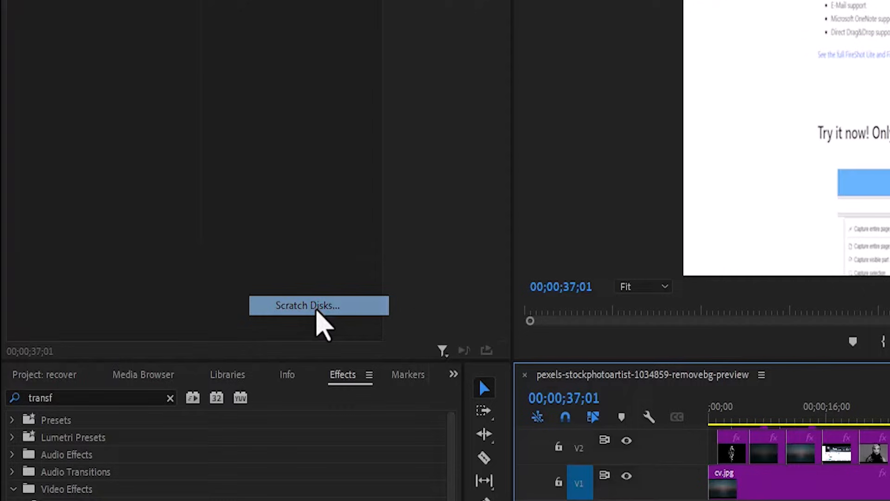
# - Show the Scratch Disks settings, all locations set to Same as Project, including Project Auto Save
pyautogui.click(308, 305)
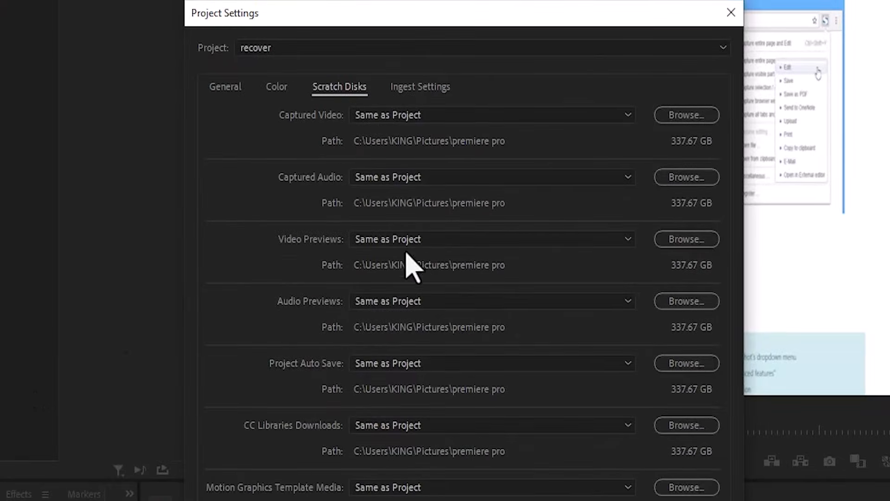
pyautogui.moveTo(295, 389)
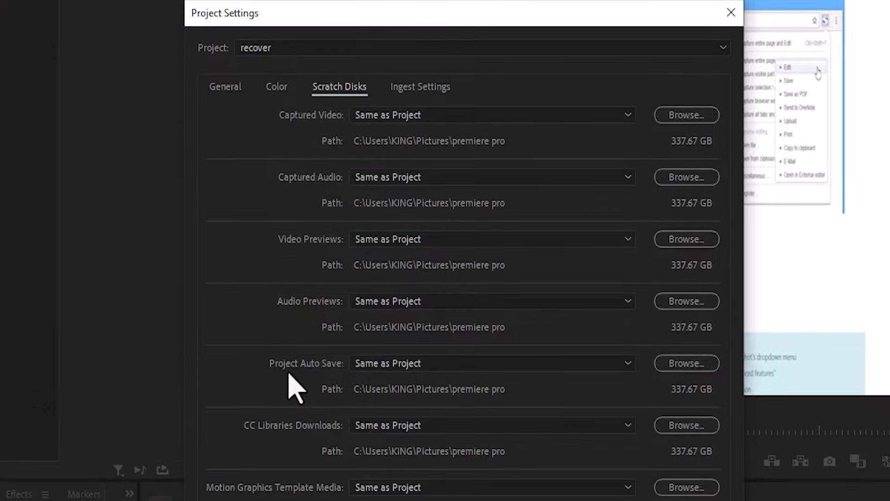
pyautogui.moveTo(352, 391)
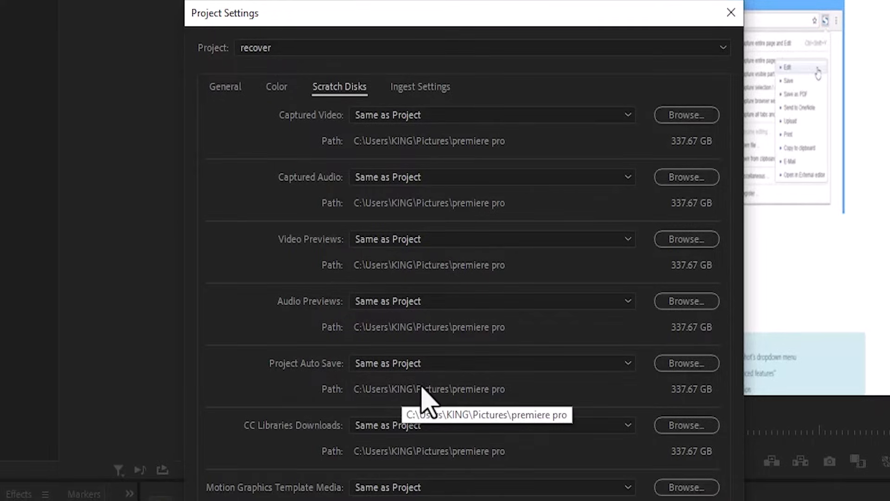
pyautogui.moveTo(363, 406)
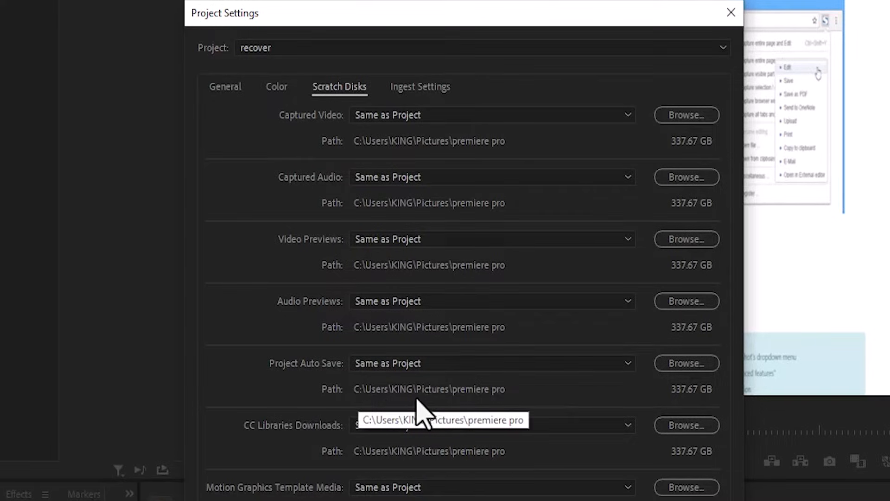
pyautogui.moveTo(471, 409)
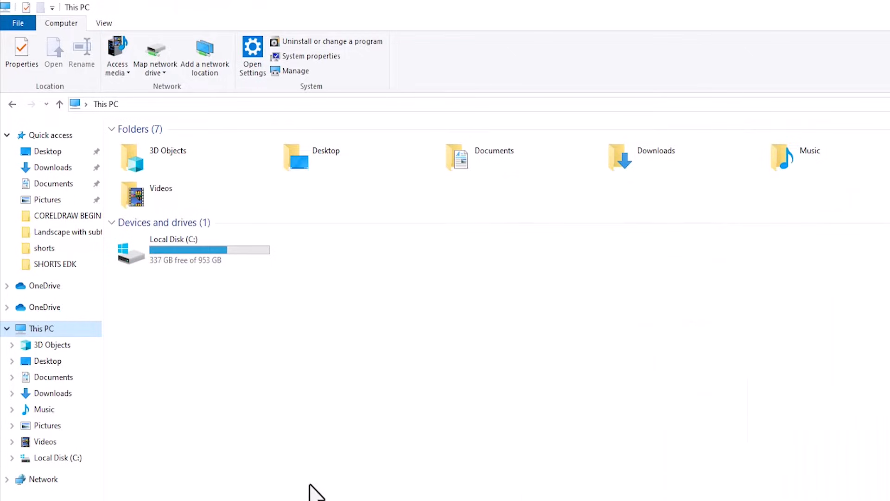
# - Navigate C: > Users > home > Pictures > premiere pro, holding the recover project and Auto-Save folder
pyautogui.doubleClick(170, 249)
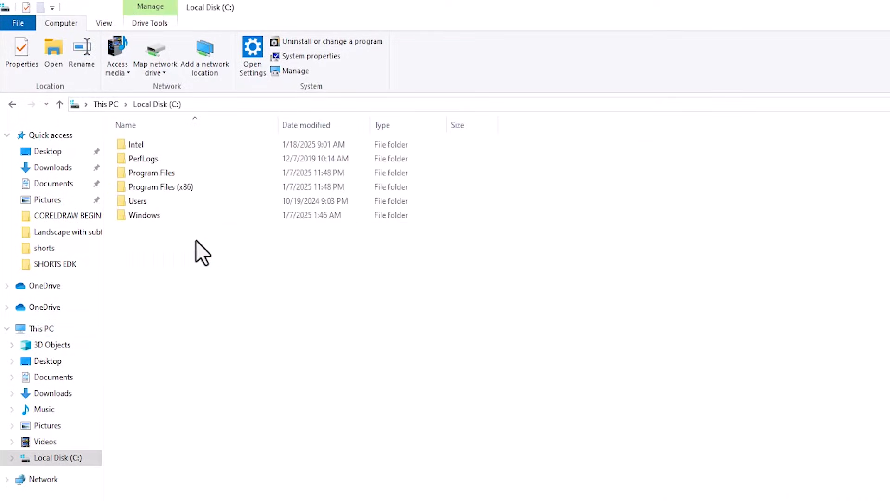
pyautogui.doubleClick(137, 200)
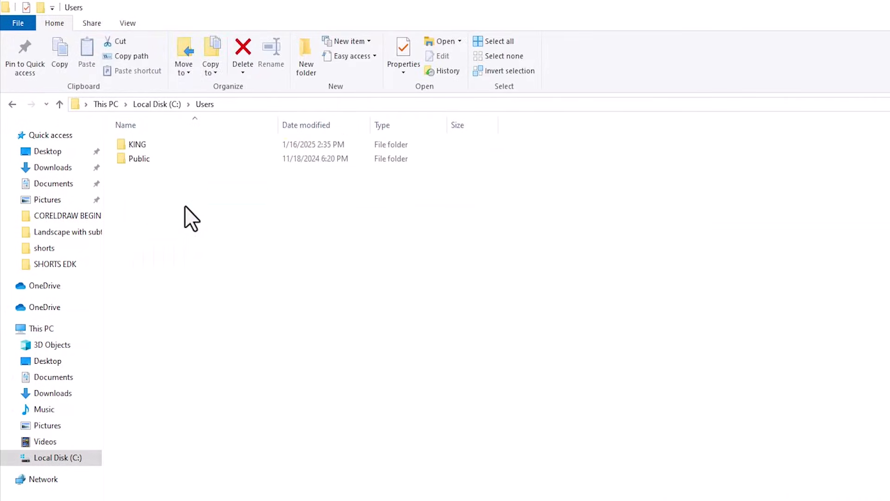
pyautogui.doubleClick(137, 144)
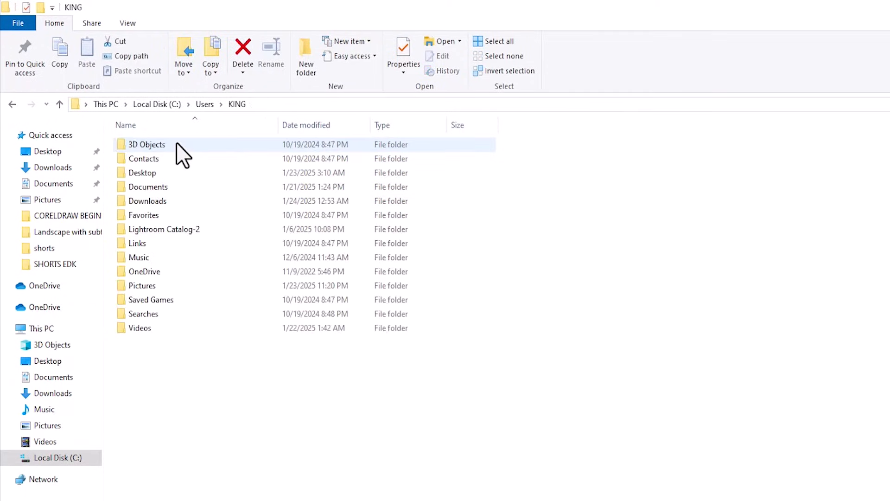
pyautogui.click(142, 285)
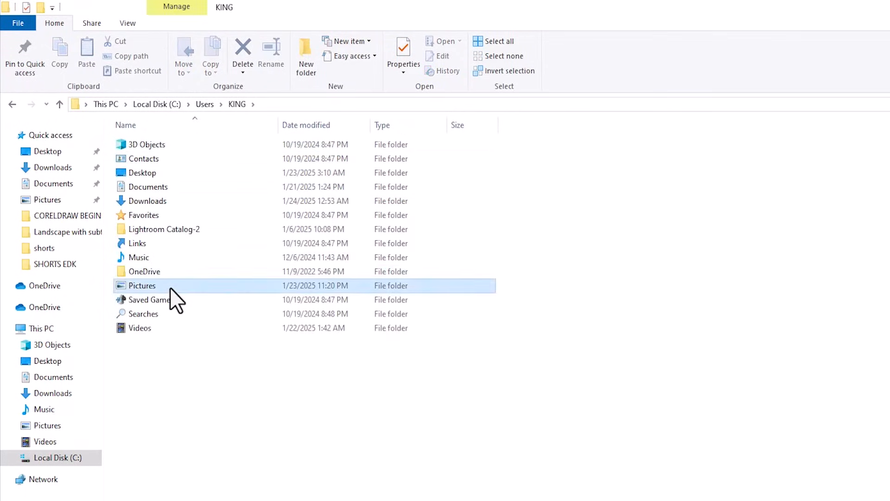
pyautogui.doubleClick(142, 284)
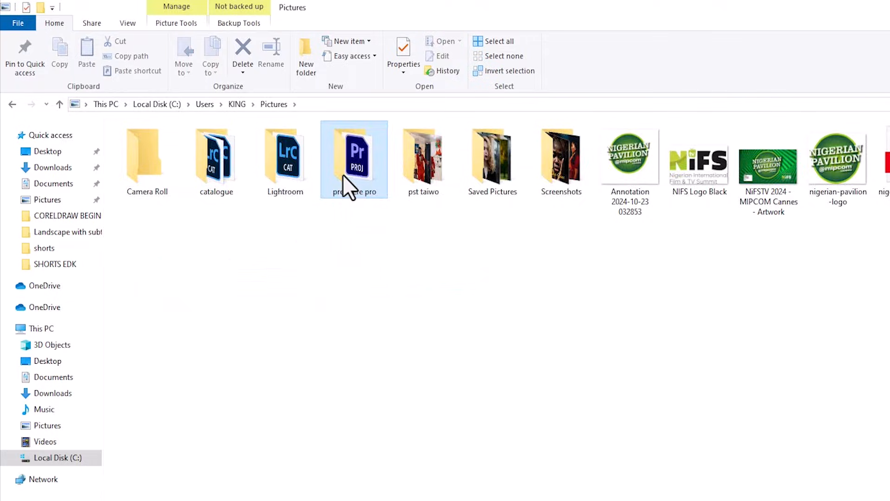
pyautogui.doubleClick(353, 159)
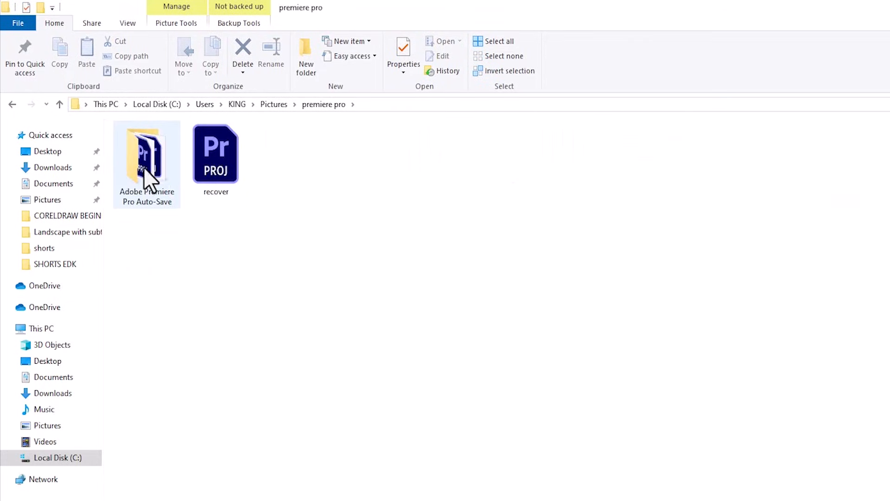
# - From the Adobe Premiere Pro Auto-Save folder, reopen the oldest recover auto-save .prproj with its sequence
pyautogui.click(215, 153)
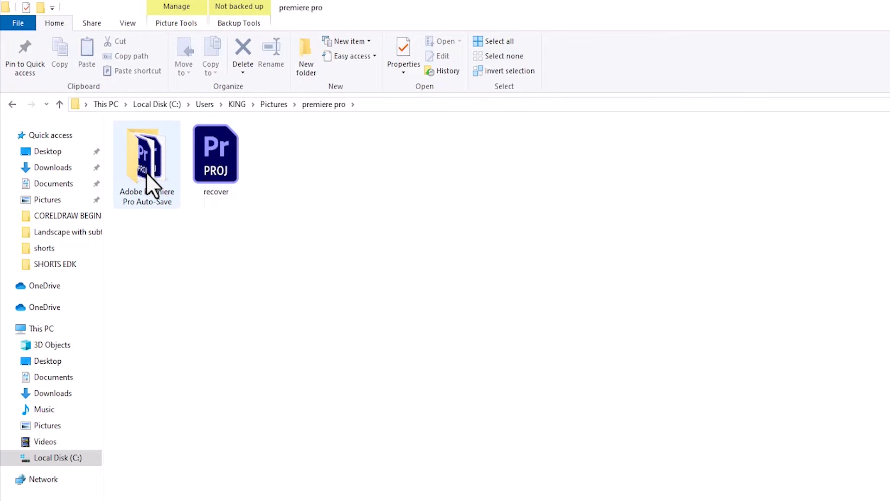
pyautogui.doubleClick(147, 152)
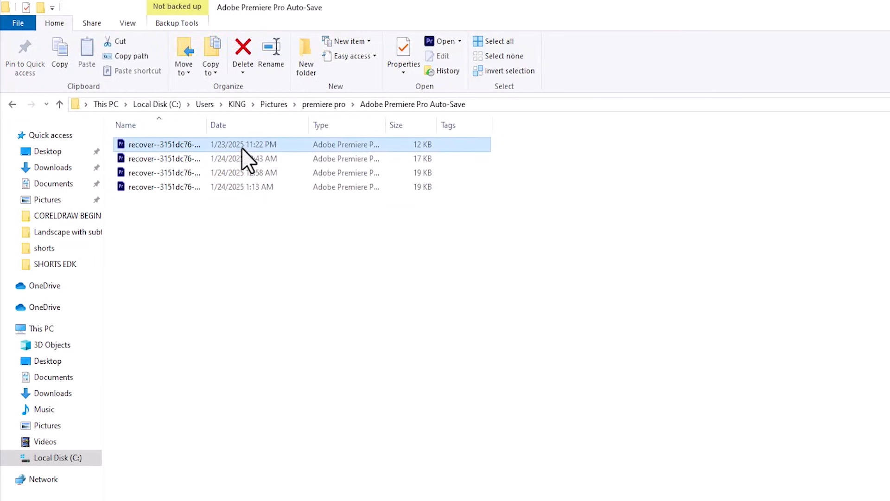
pyautogui.doubleClick(165, 144)
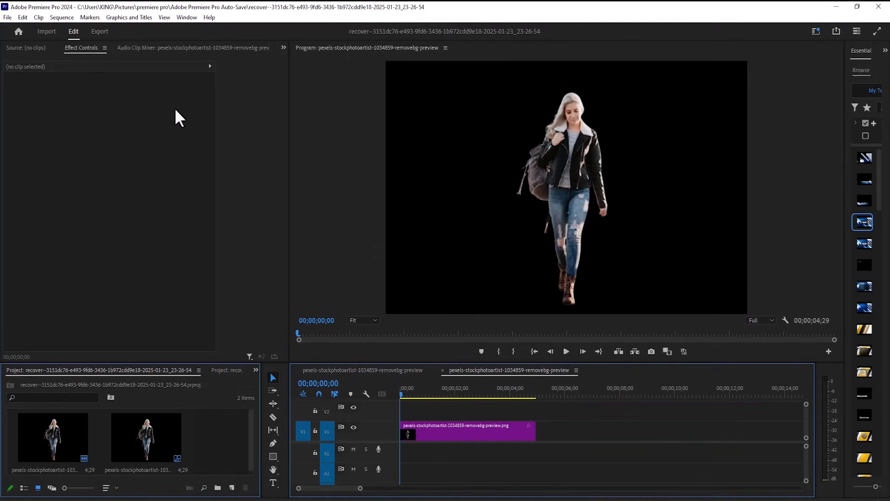
pyautogui.click(446, 395)
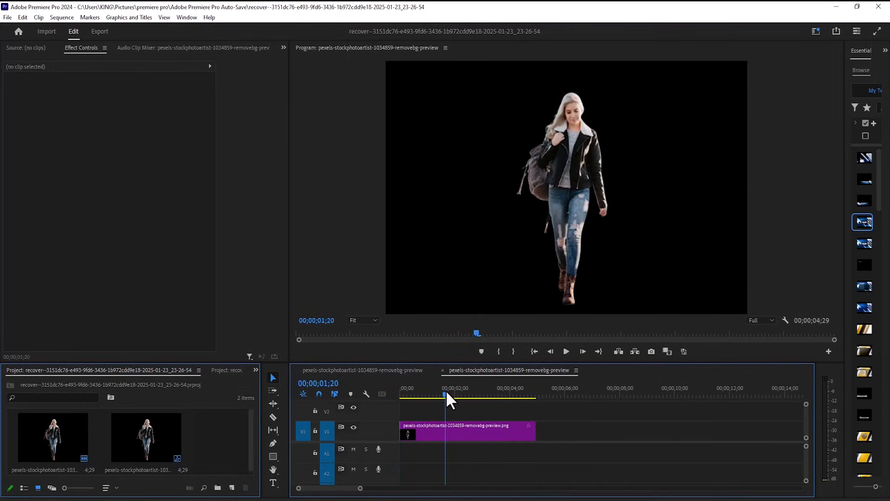